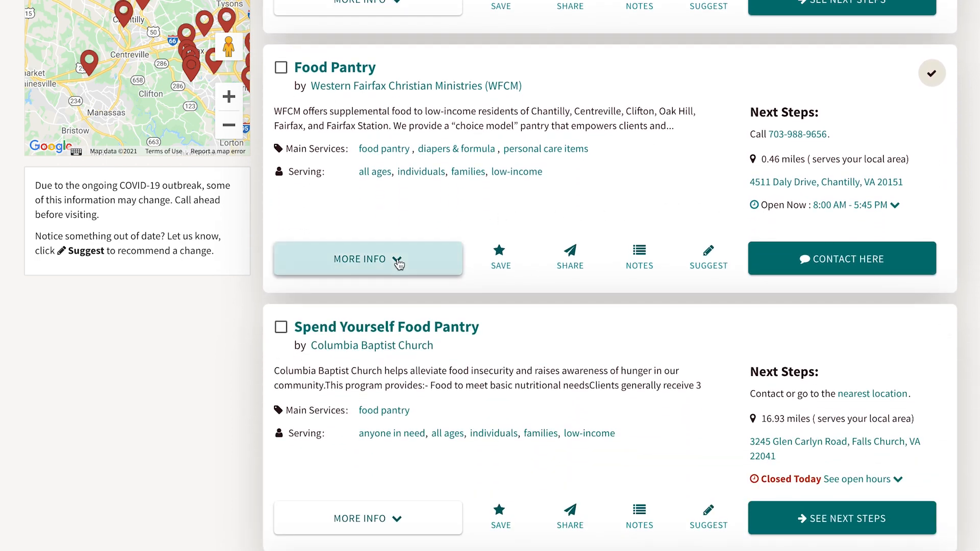
- Expand the Food Pantry result via MORE INFO and read through its eligibility, description and contact details
click(368, 259)
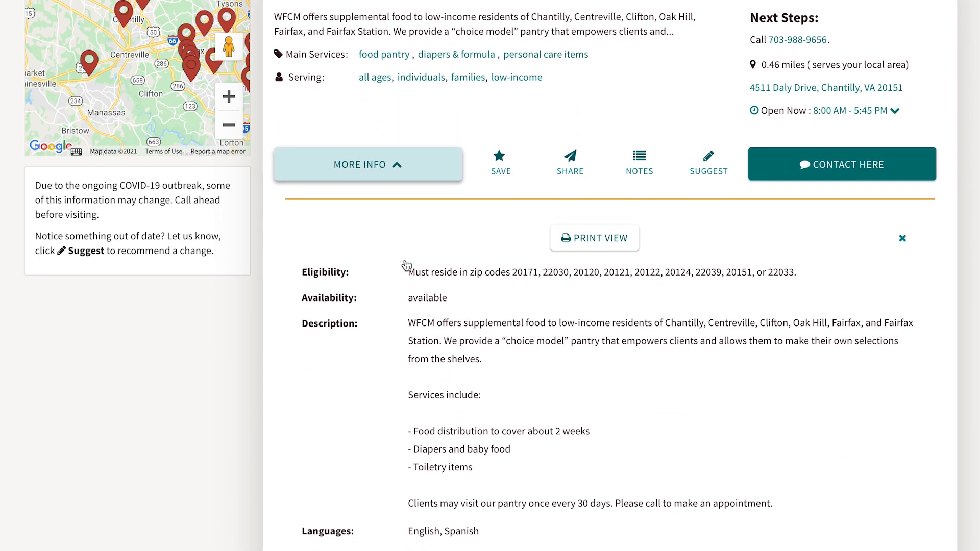
scroll(down, 3)
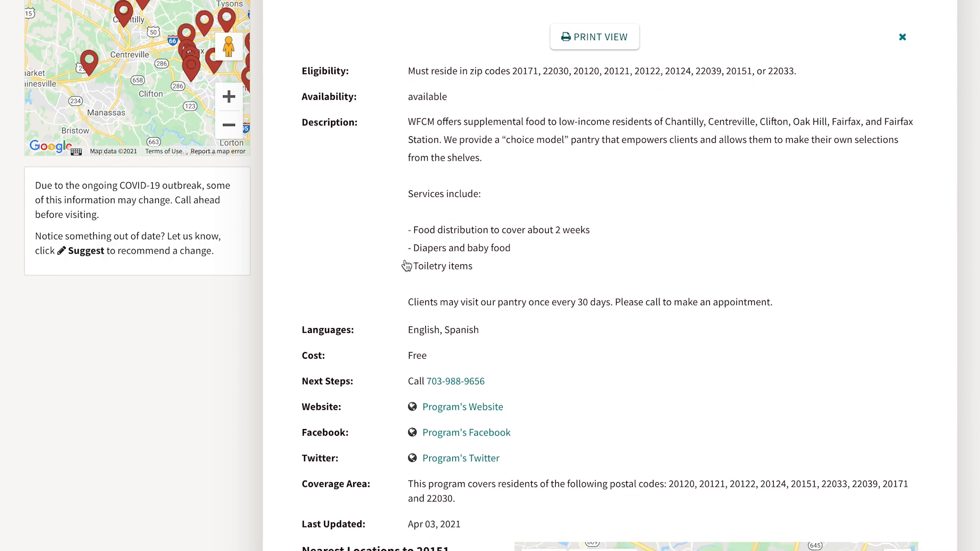
scroll(down, 3)
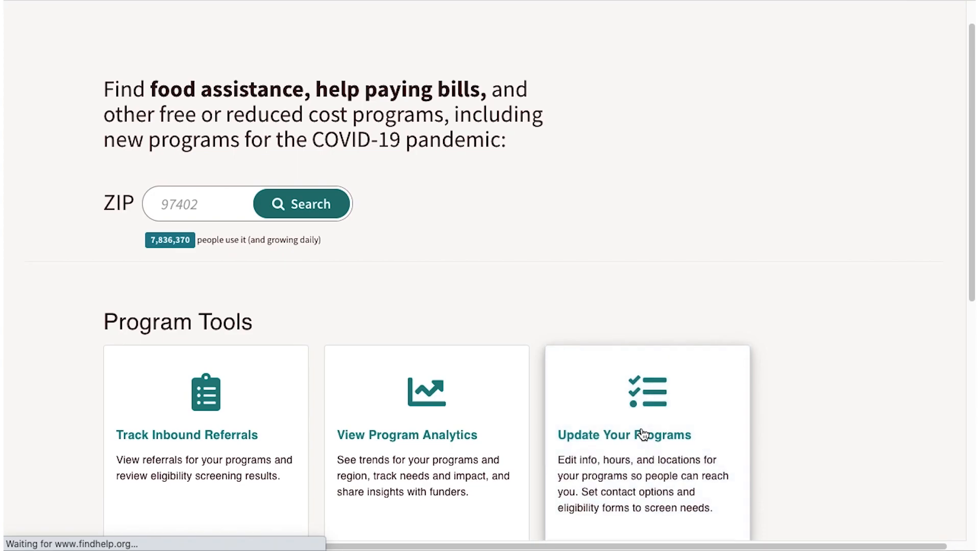
- Go to Update Your Programs and open the Food Pantry listing's Edit Program form
click(624, 435)
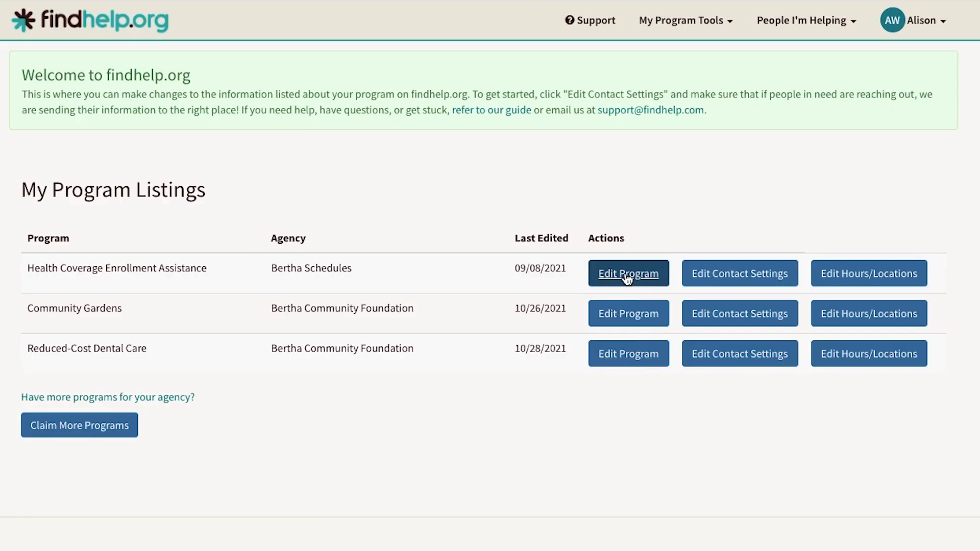
click(628, 273)
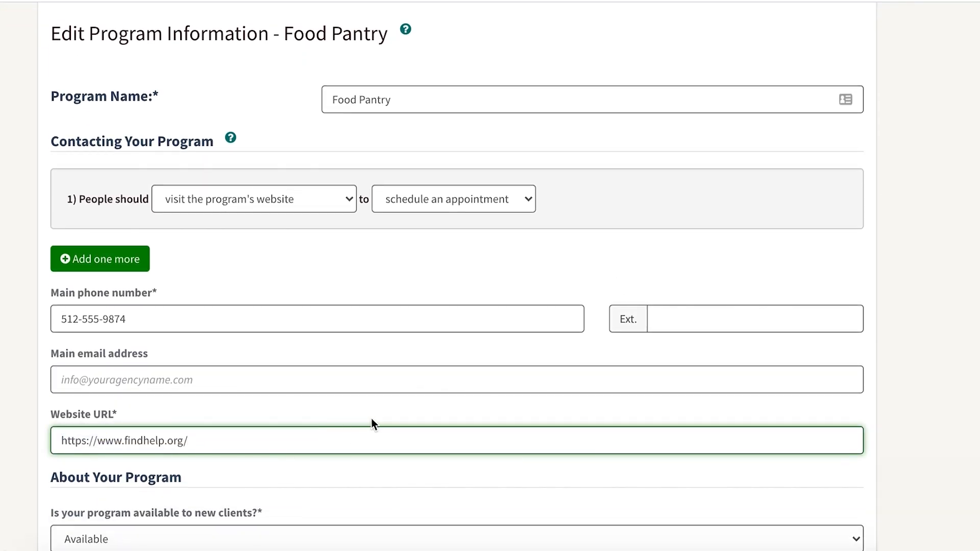
- Move down the edit form past contact and description to languages, now English and Italian, cost free
scroll(down, 3)
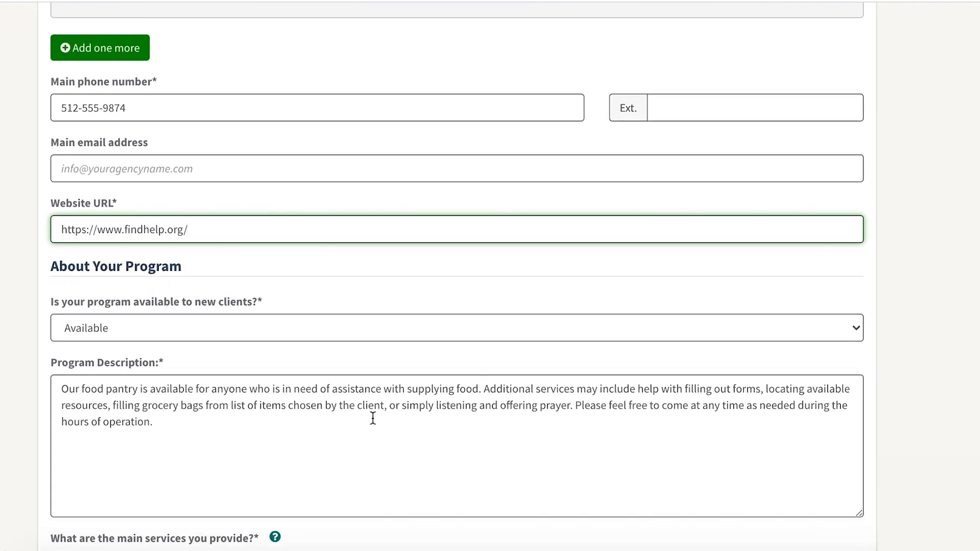
scroll(down, 3)
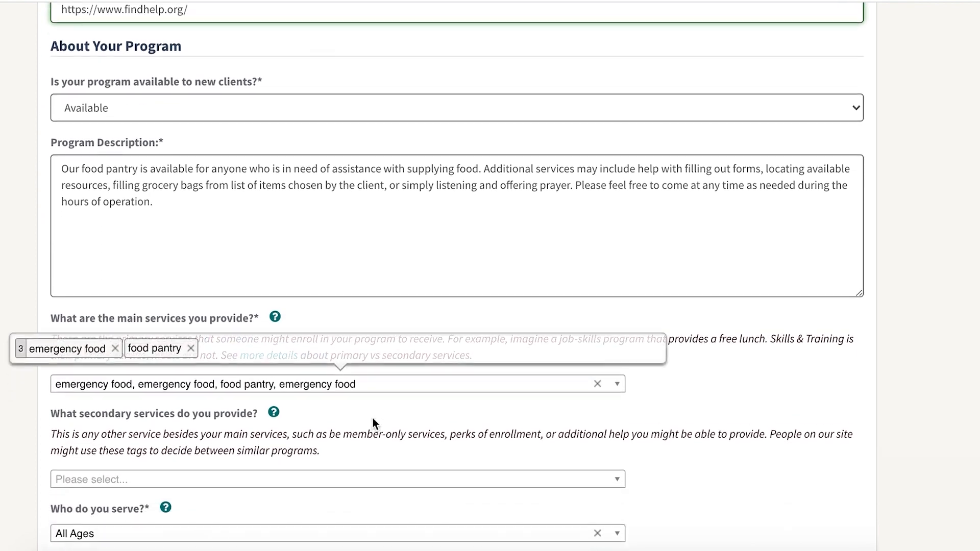
scroll(down, 3)
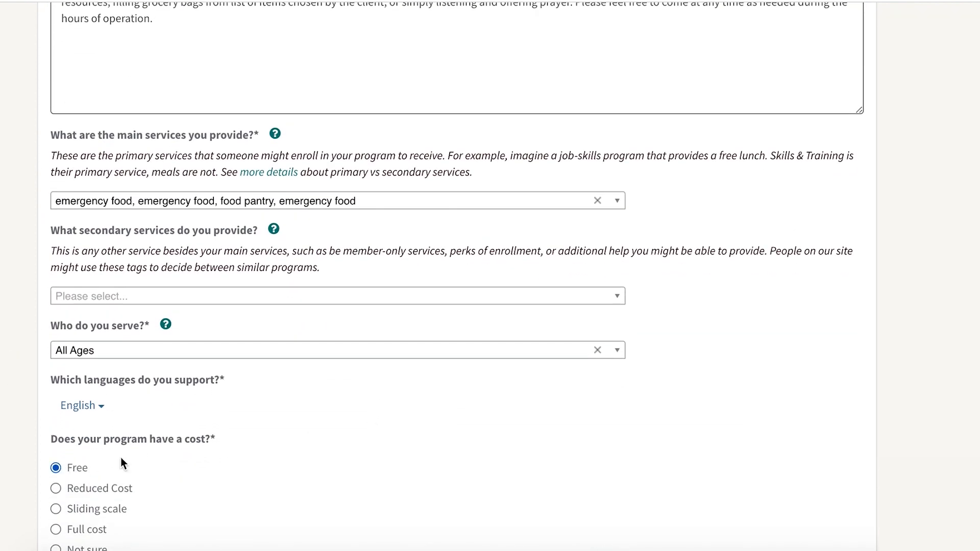
scroll(down, 3)
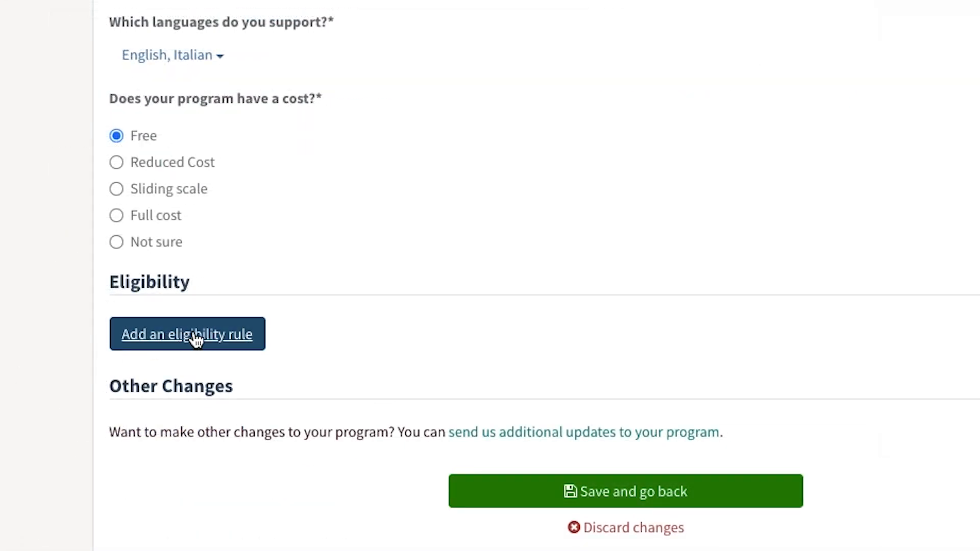
- Add a 'Their income is below' eligibility rule at 150% FPIL and save the program changes
click(187, 334)
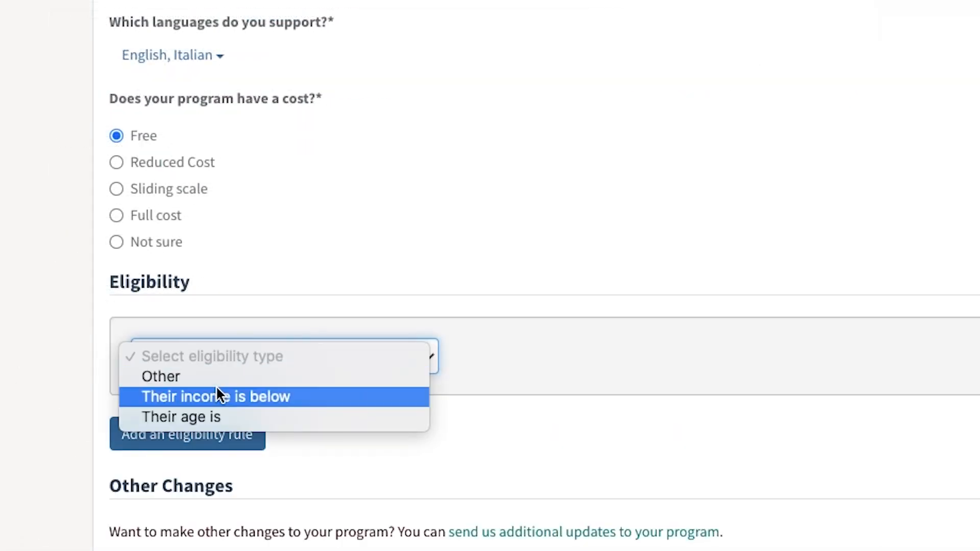
click(215, 396)
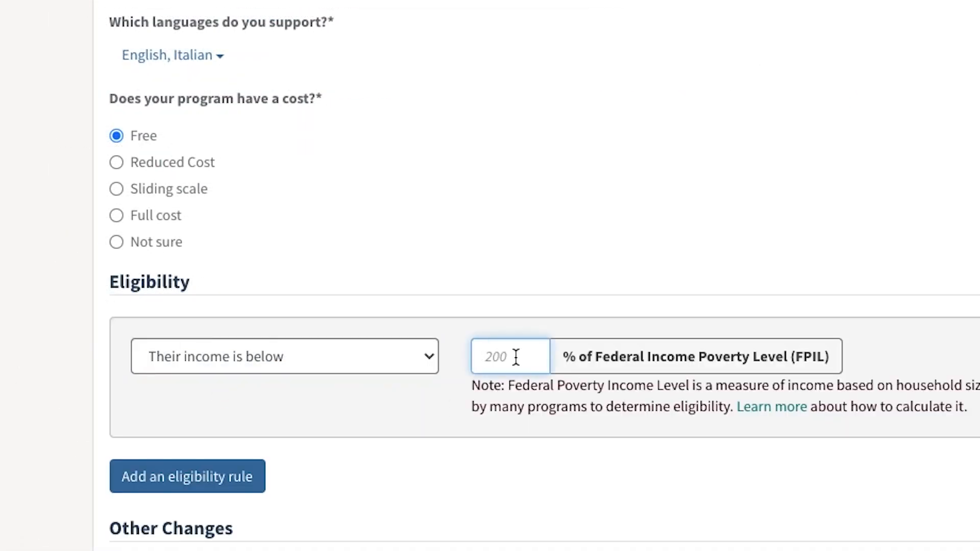
text(150)
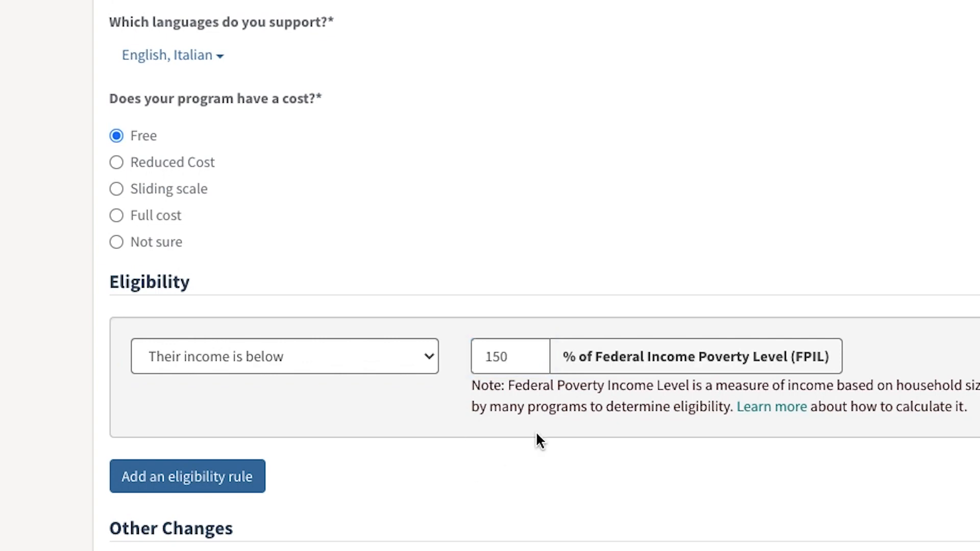
scroll(down, 3)
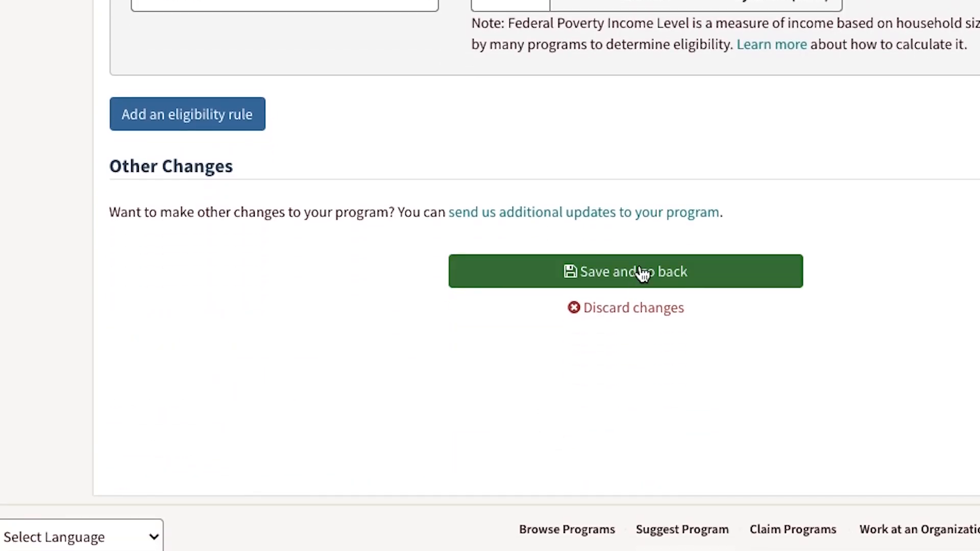
click(625, 272)
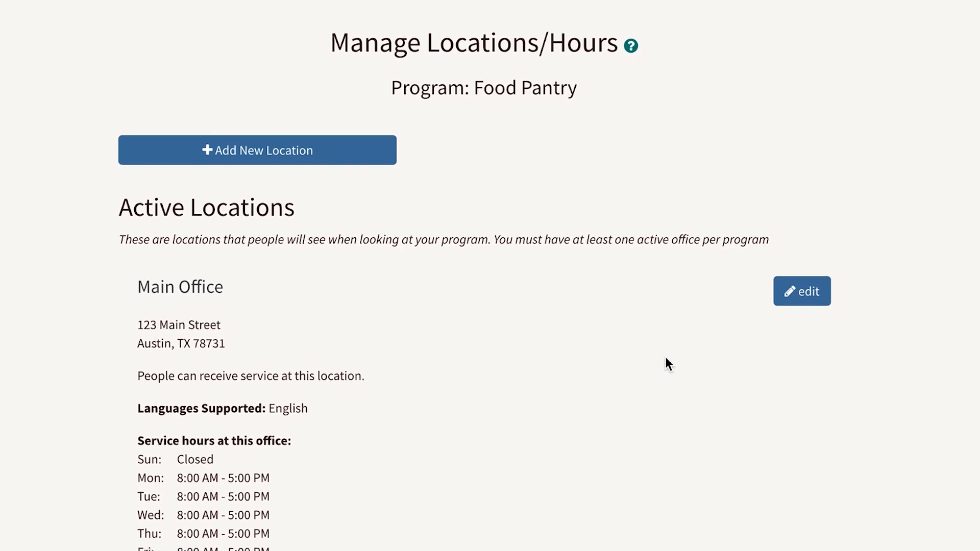
- Locate the Main Office under Active Locations and begin editing its hours
scroll(down, 3)
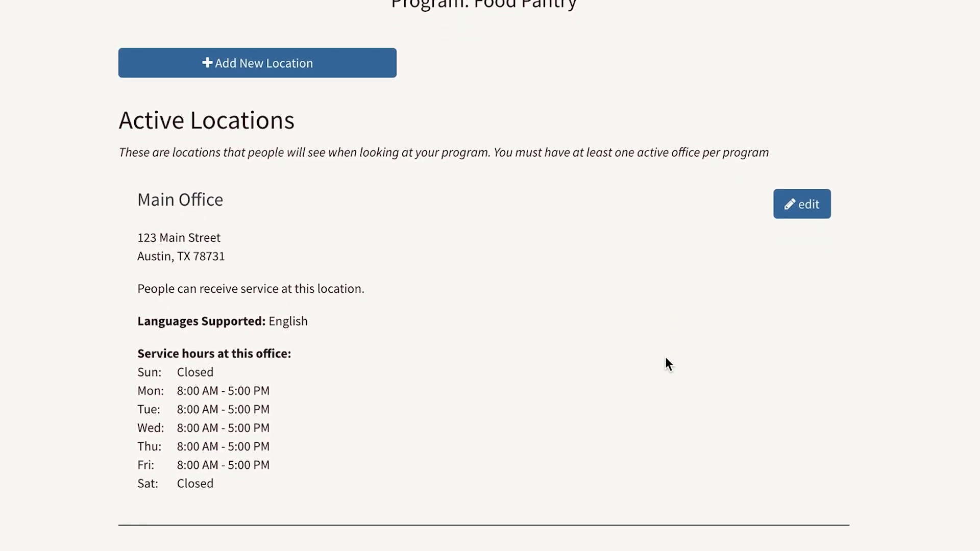
scroll(up, 3)
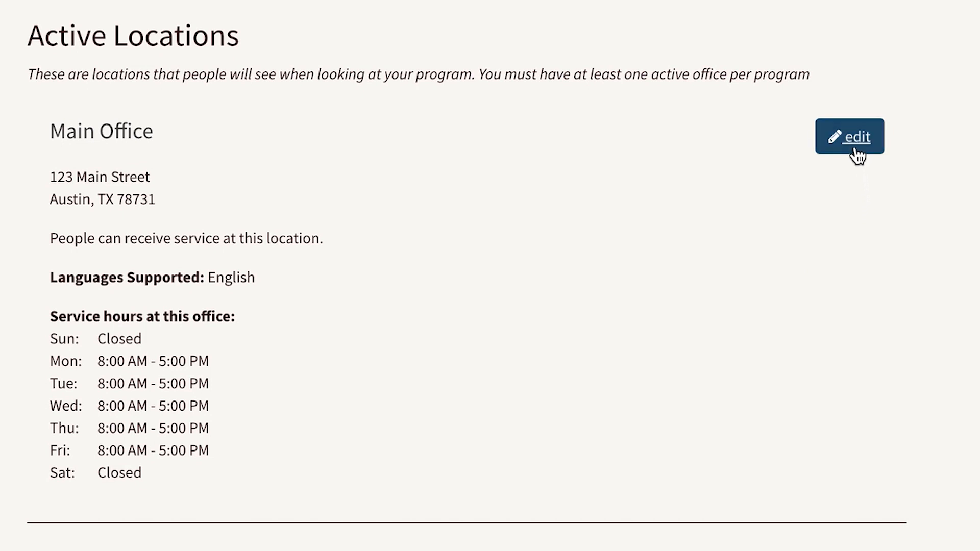
click(848, 136)
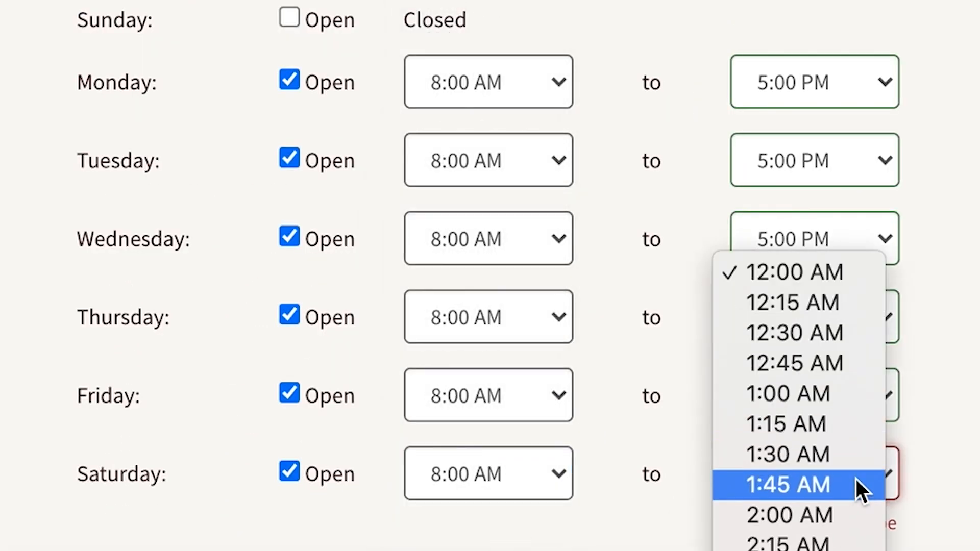
- Browse Saturday's closing-time list down to the evening times around 7:15 PM
scroll(down, 3)
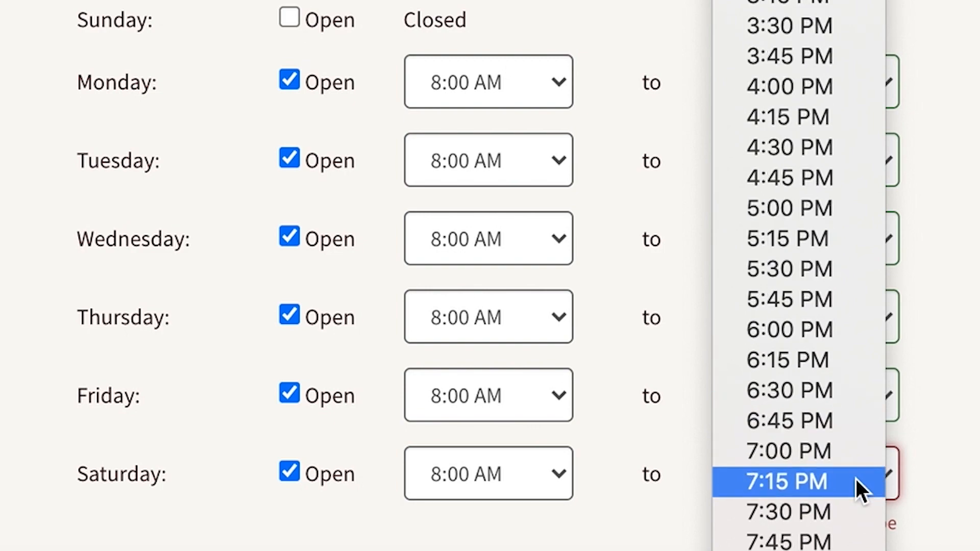